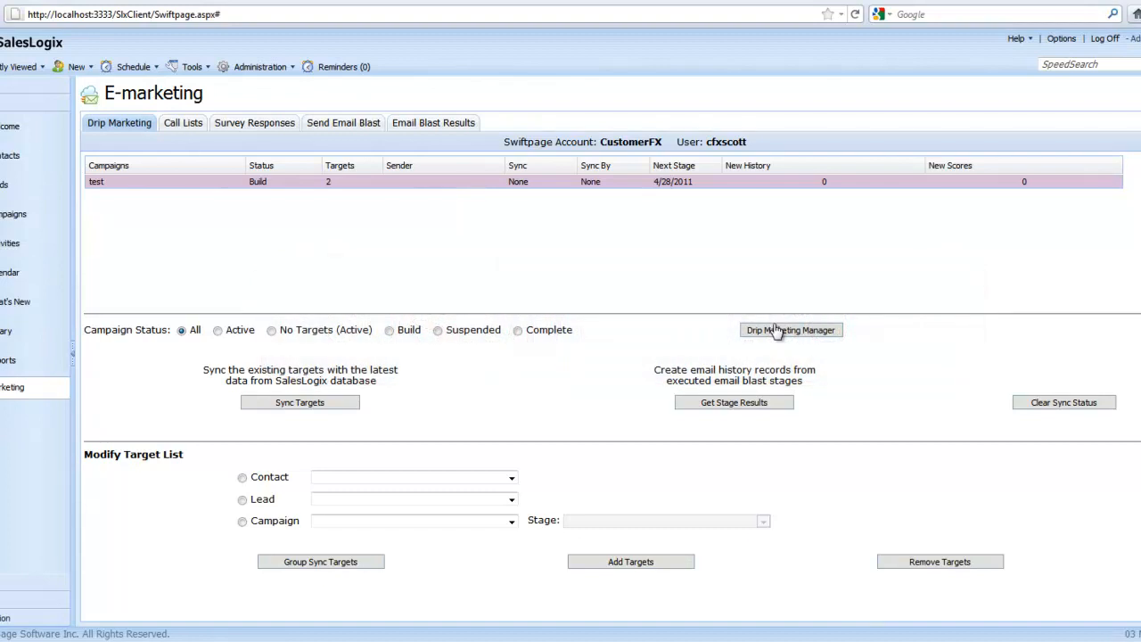
# Launch the Drip Marketing Manager from the E-marketing Drip Marketing area.
pyautogui.click(791, 329)
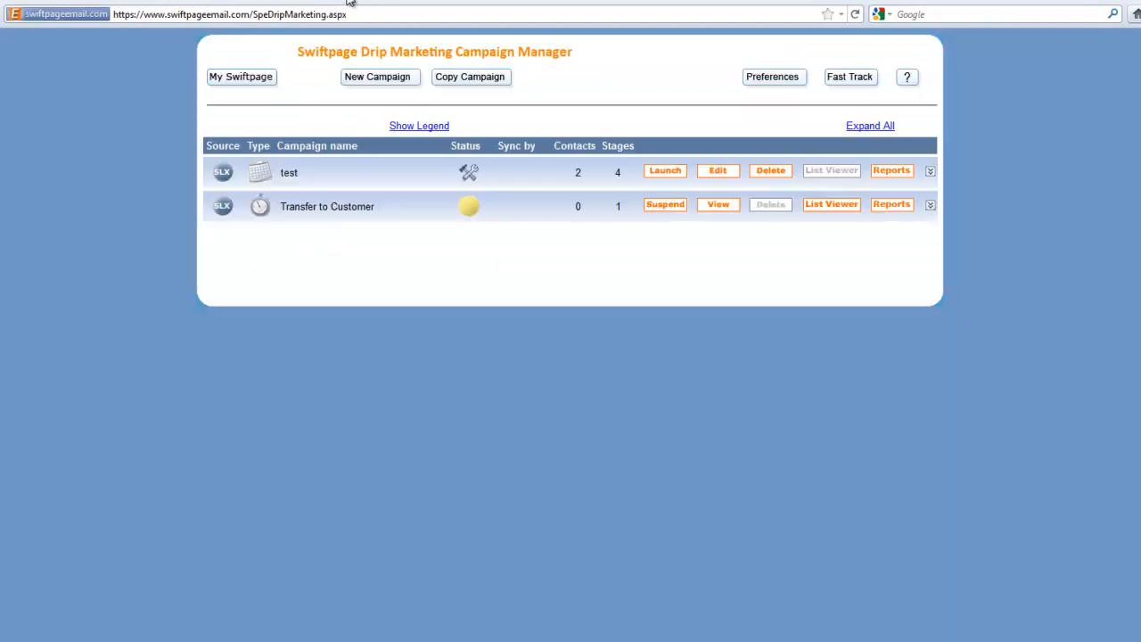
pyautogui.moveTo(497, 274)
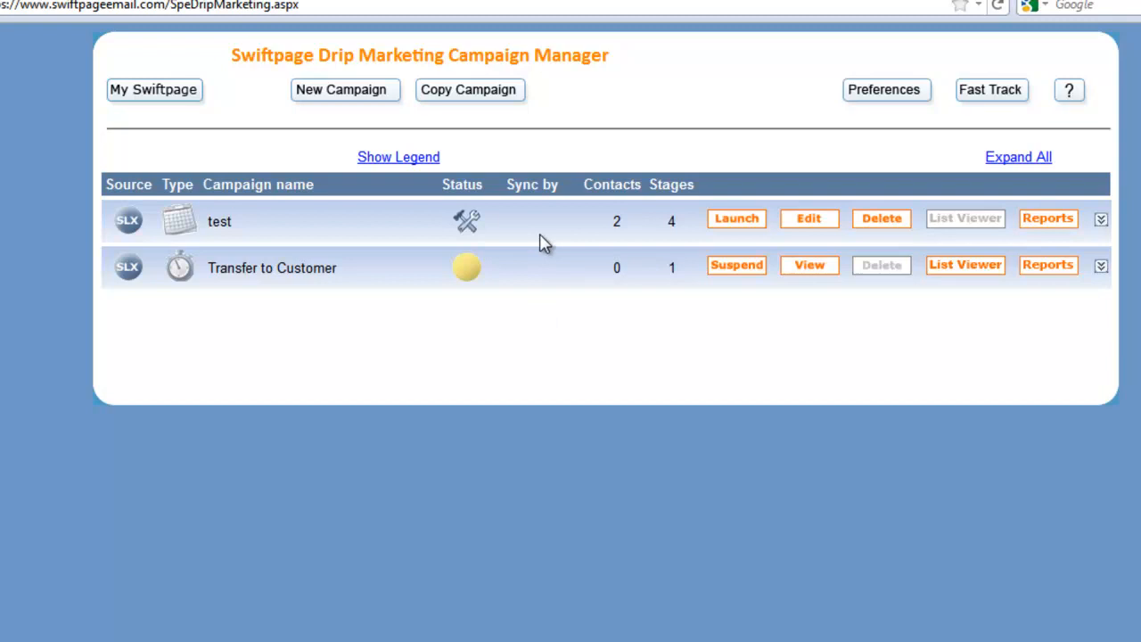
pyautogui.moveTo(521, 234)
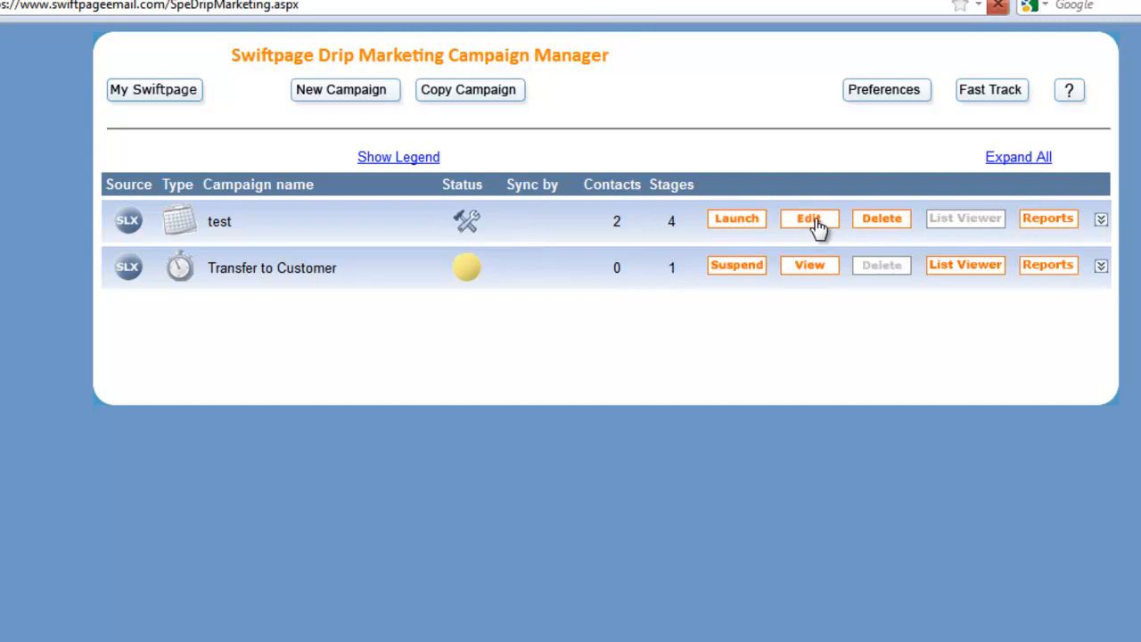
# Edit the test campaign and start a new Transfer contacts stage targeting Transfer to Customer.
pyautogui.click(807, 217)
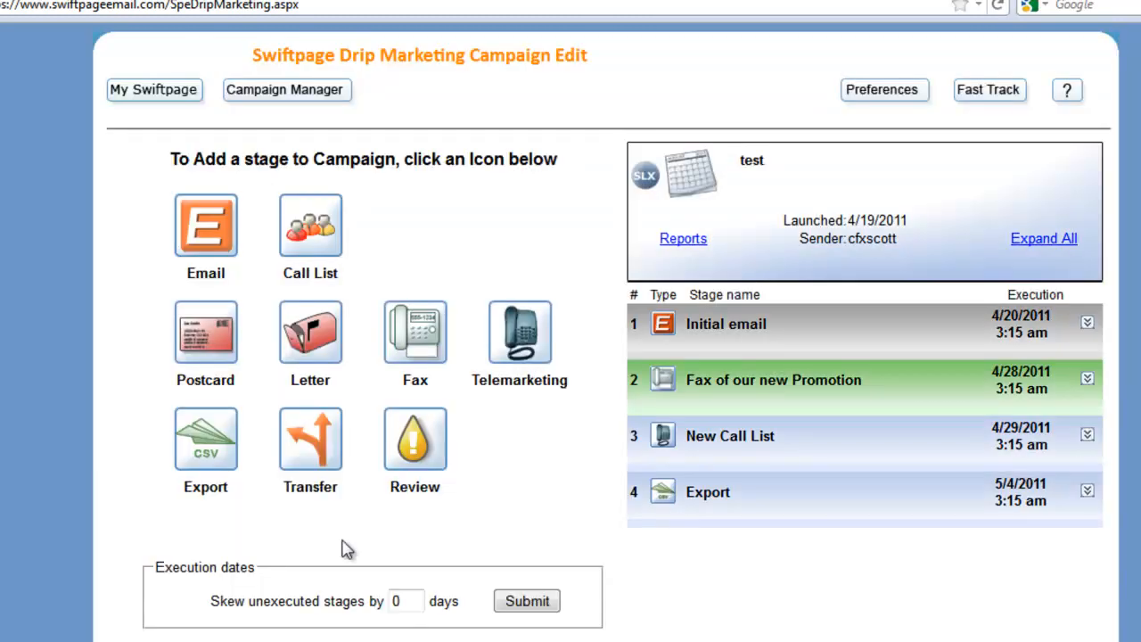
pyautogui.moveTo(310, 437)
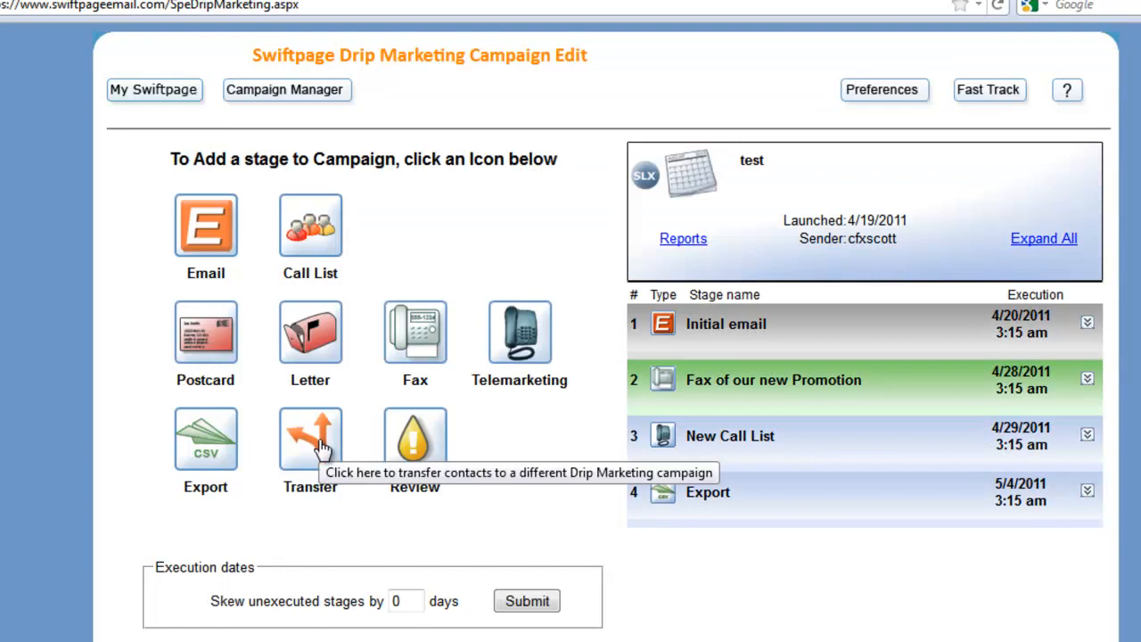
pyautogui.click(310, 436)
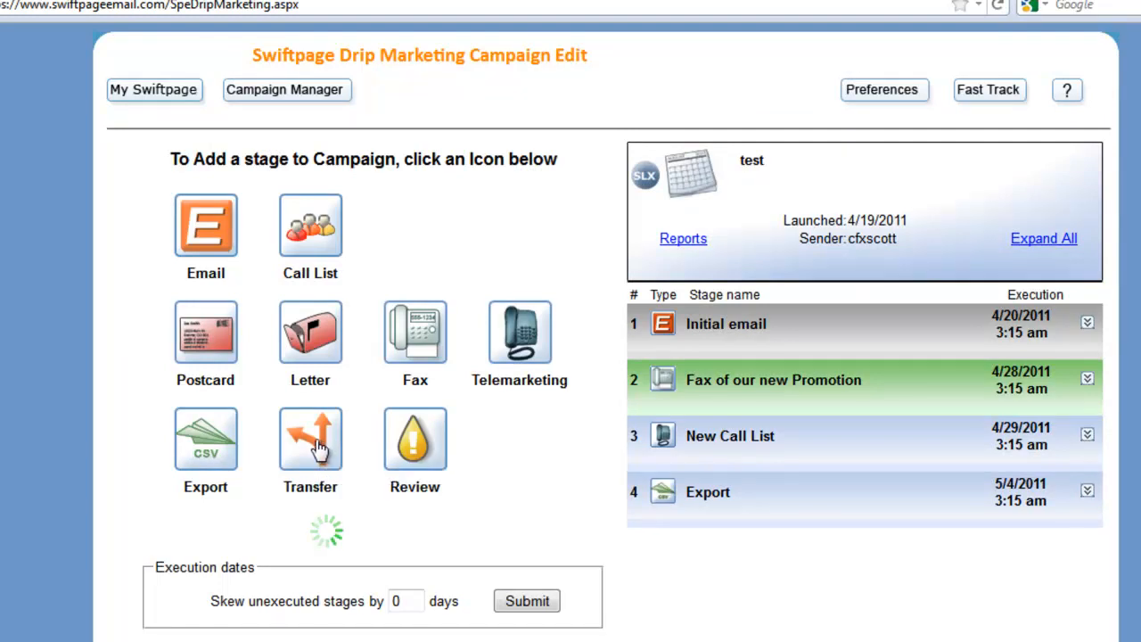
pyautogui.click(310, 437)
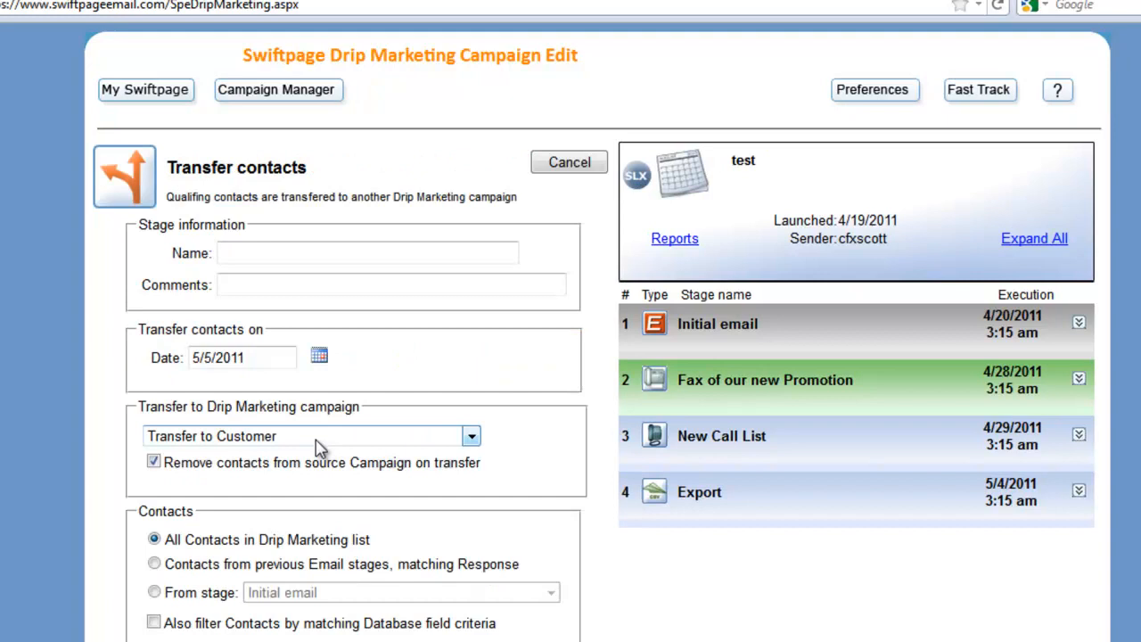
# Name the stage 'Welcome new customers', keeping Transfer to Customer as the target.
pyautogui.click(366, 253)
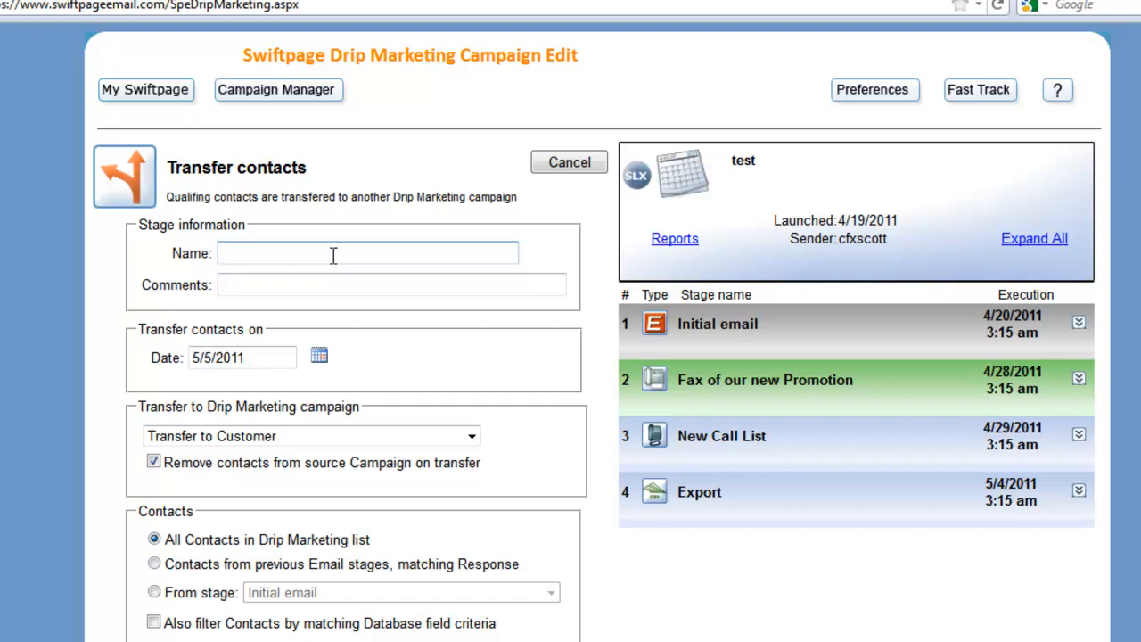
pyautogui.write('W')
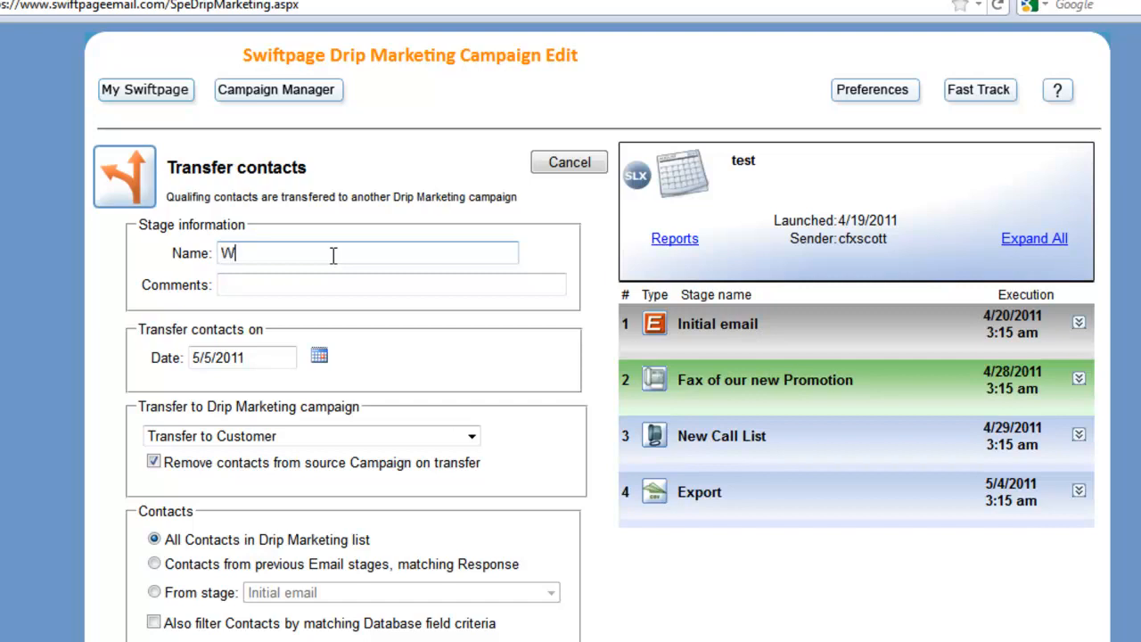
pyautogui.write('elcome new')
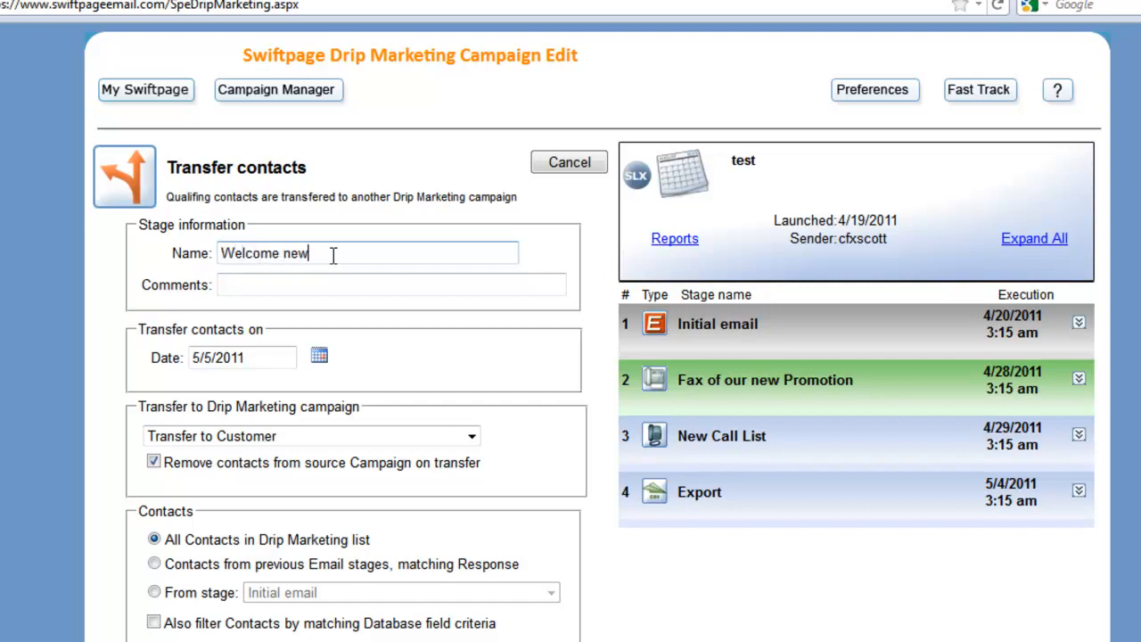
pyautogui.write('customers')
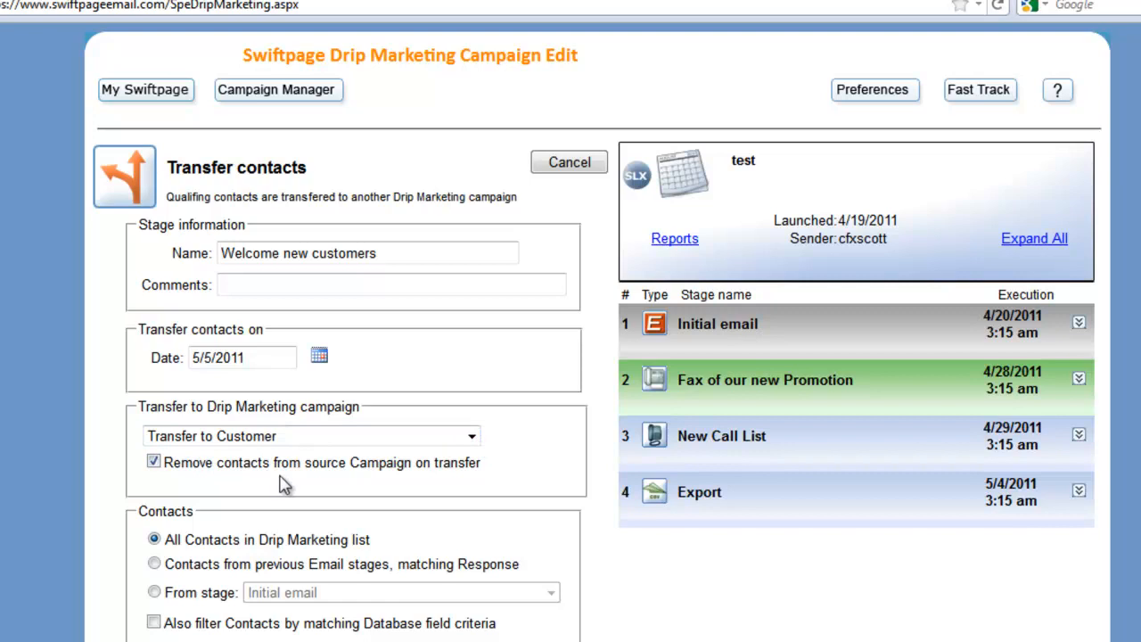
# Enable the email notification sent 1 day before the stage executes.
pyautogui.scroll(-3)
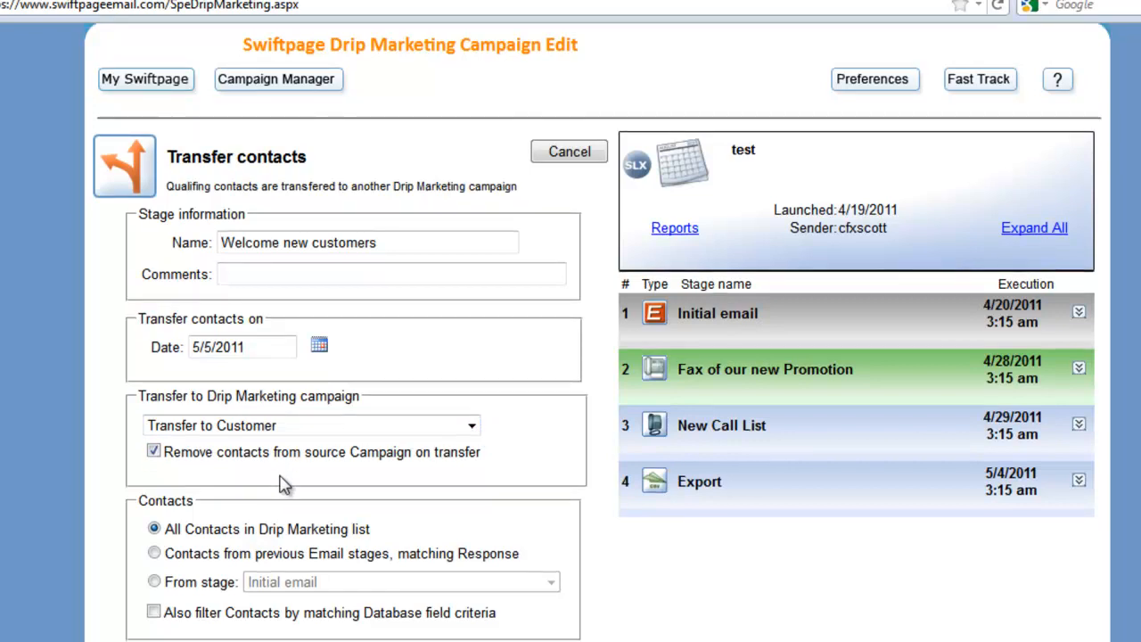
pyautogui.moveTo(214, 549)
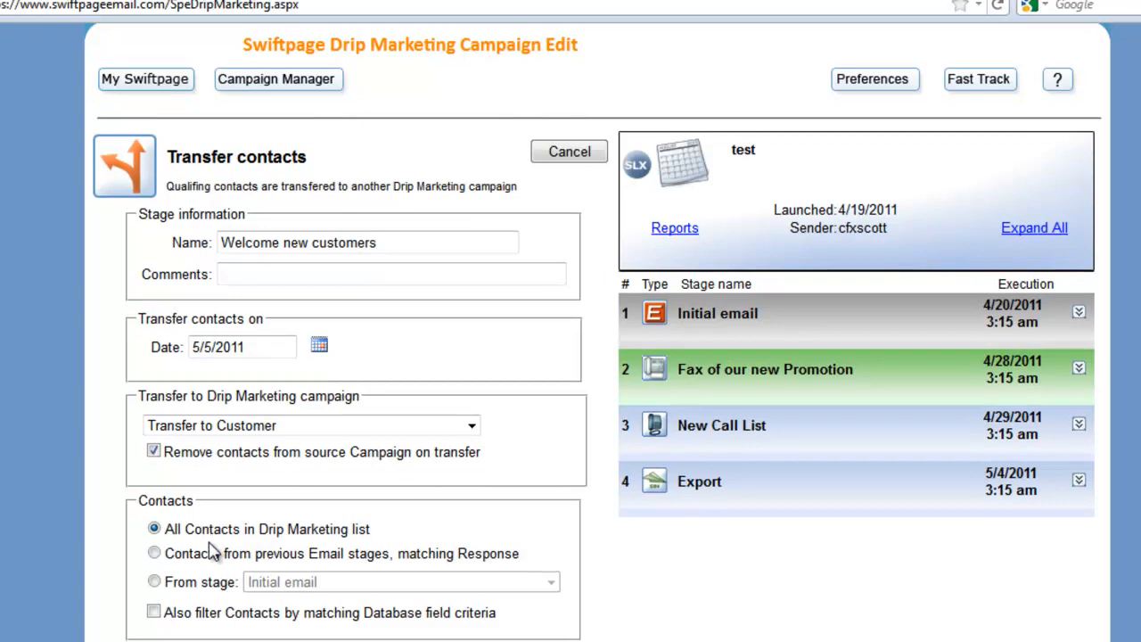
pyautogui.moveTo(213, 570)
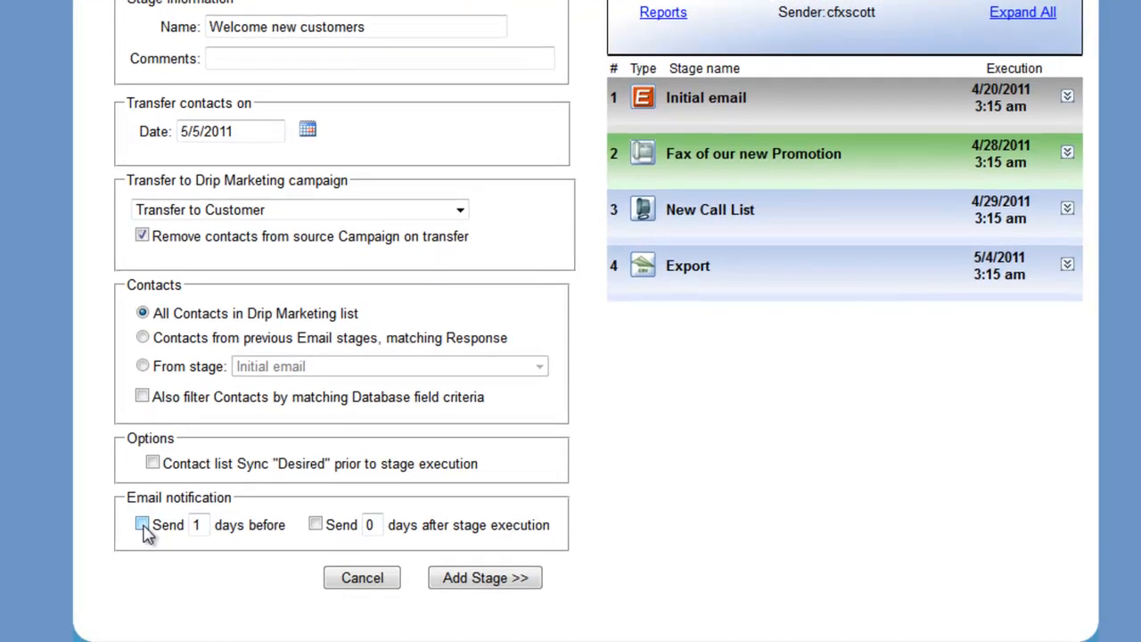
pyautogui.click(143, 524)
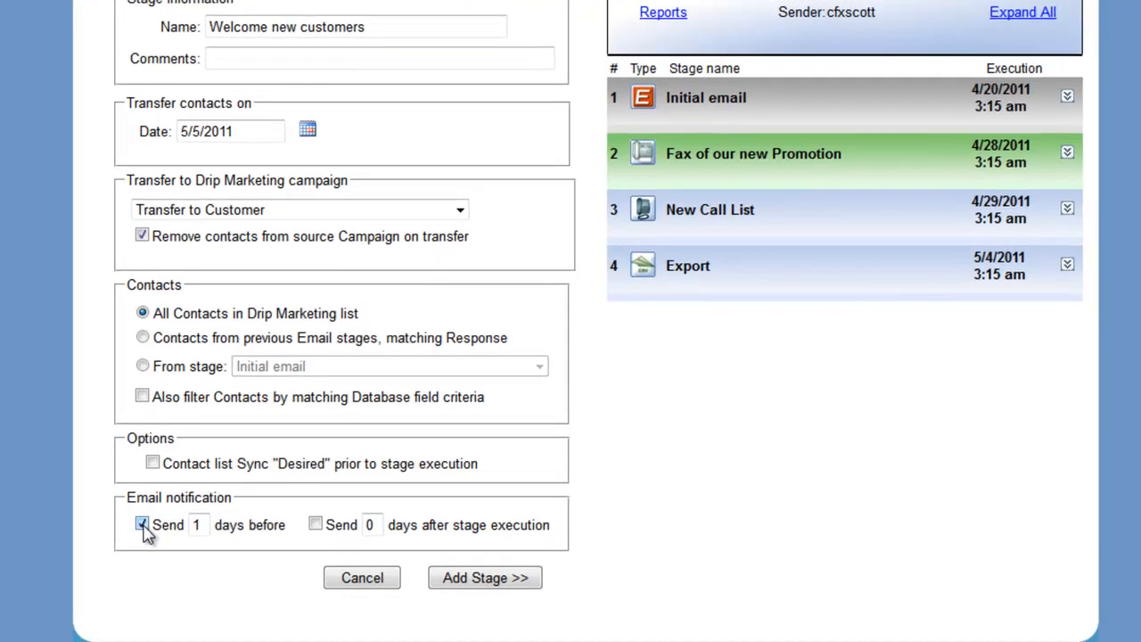
pyautogui.moveTo(128, 535)
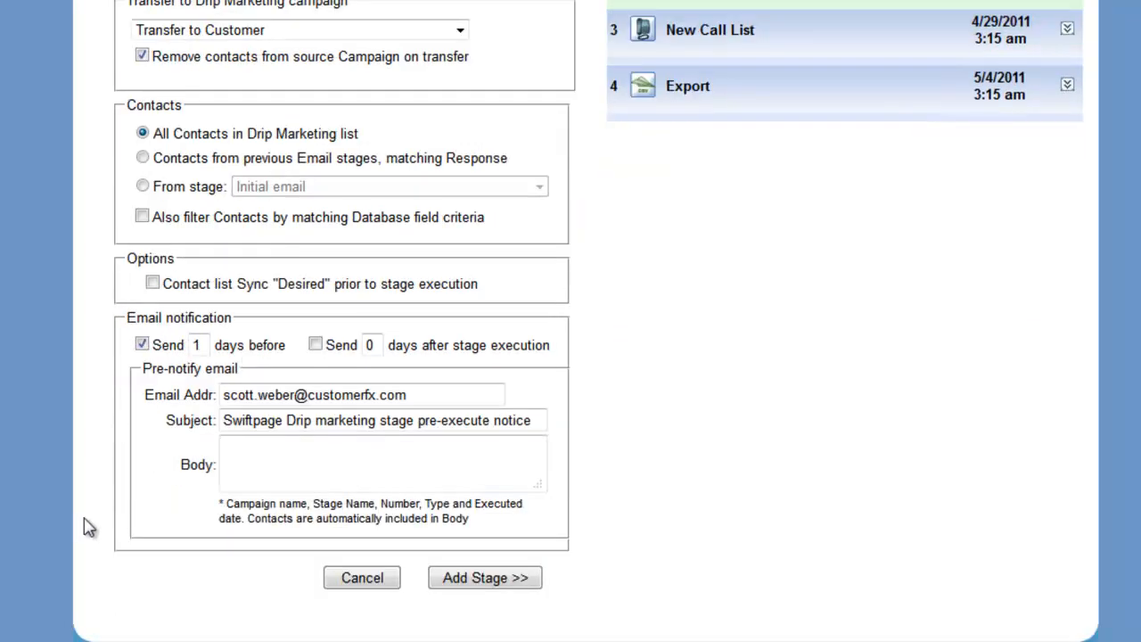
pyautogui.moveTo(143, 535)
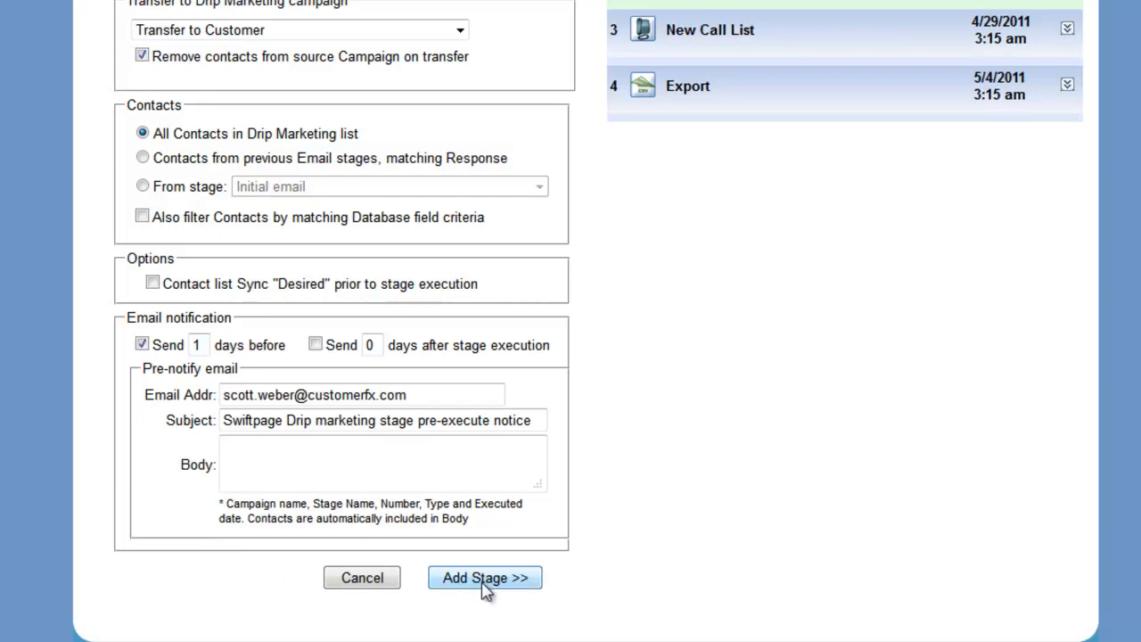
# Add the stage to the test campaign and acknowledge the 'Stage has been added!' message.
pyautogui.click(485, 577)
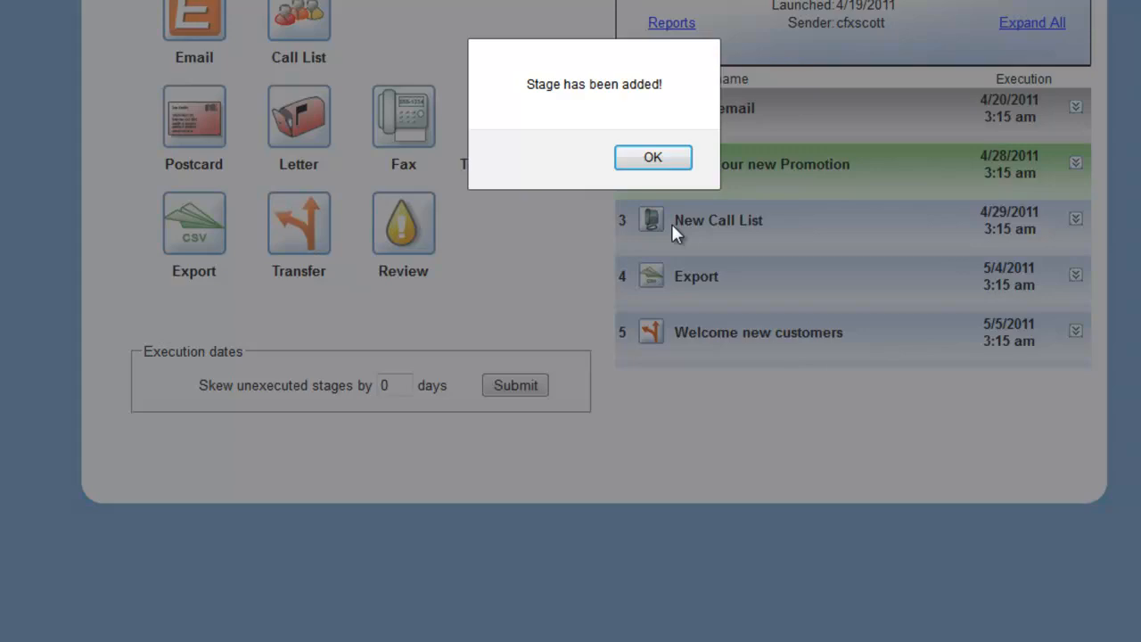
pyautogui.click(652, 156)
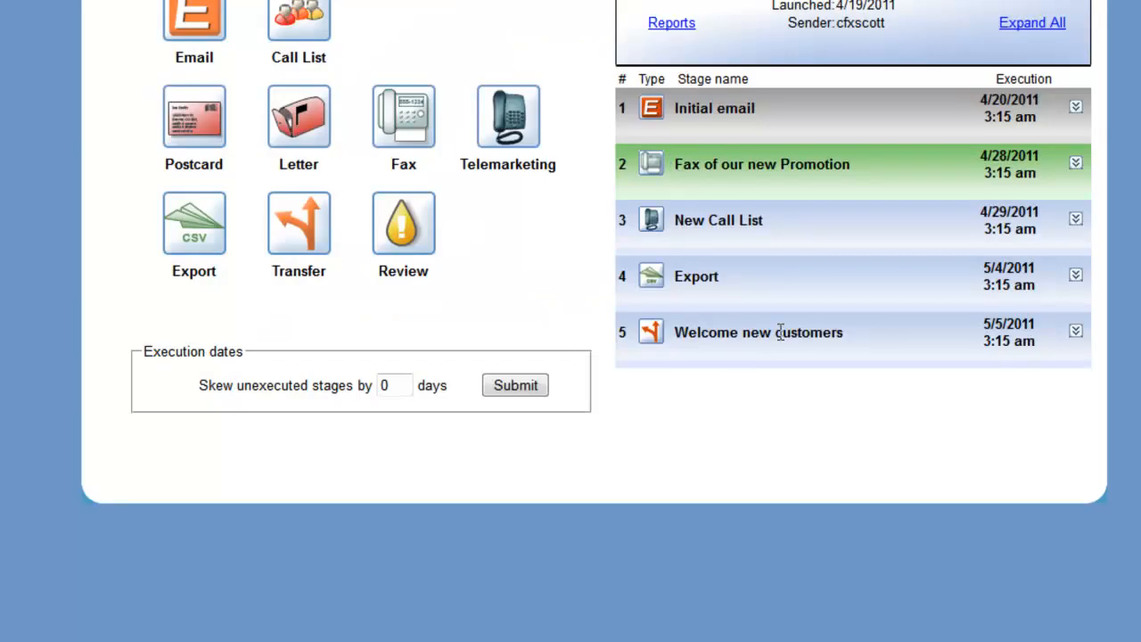
pyautogui.moveTo(652, 339)
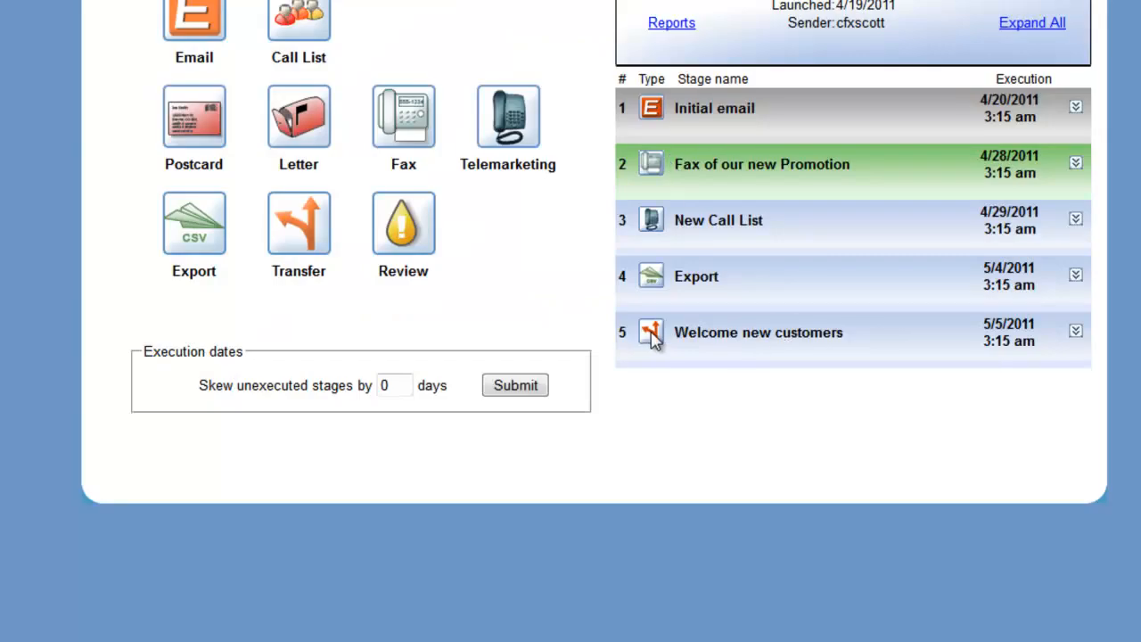
pyautogui.moveTo(759, 337)
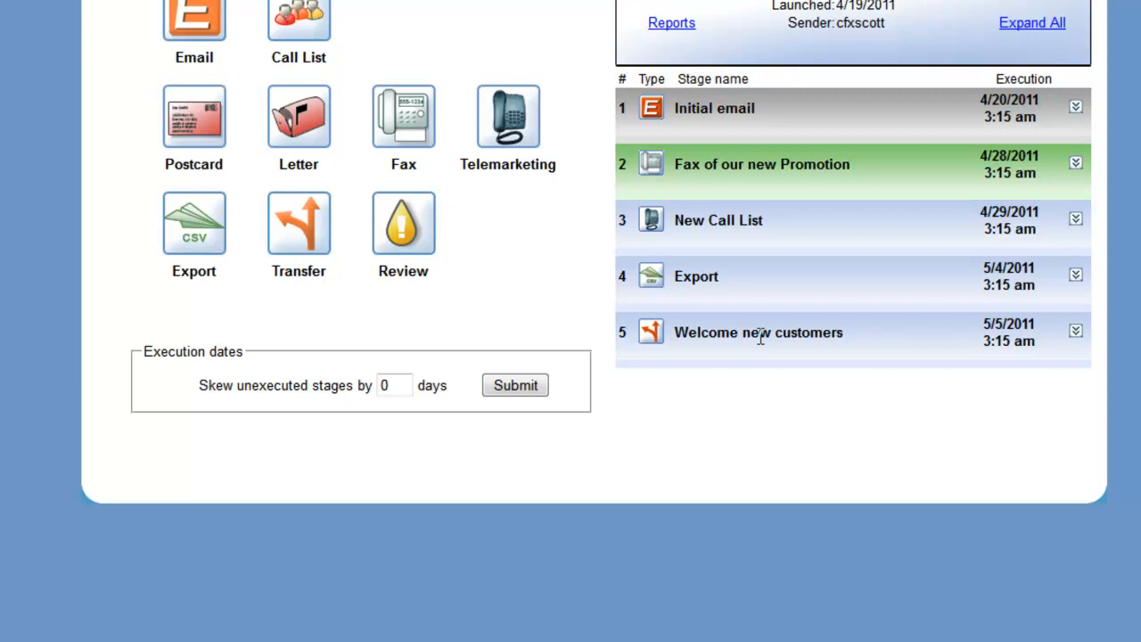
pyautogui.moveTo(855, 340)
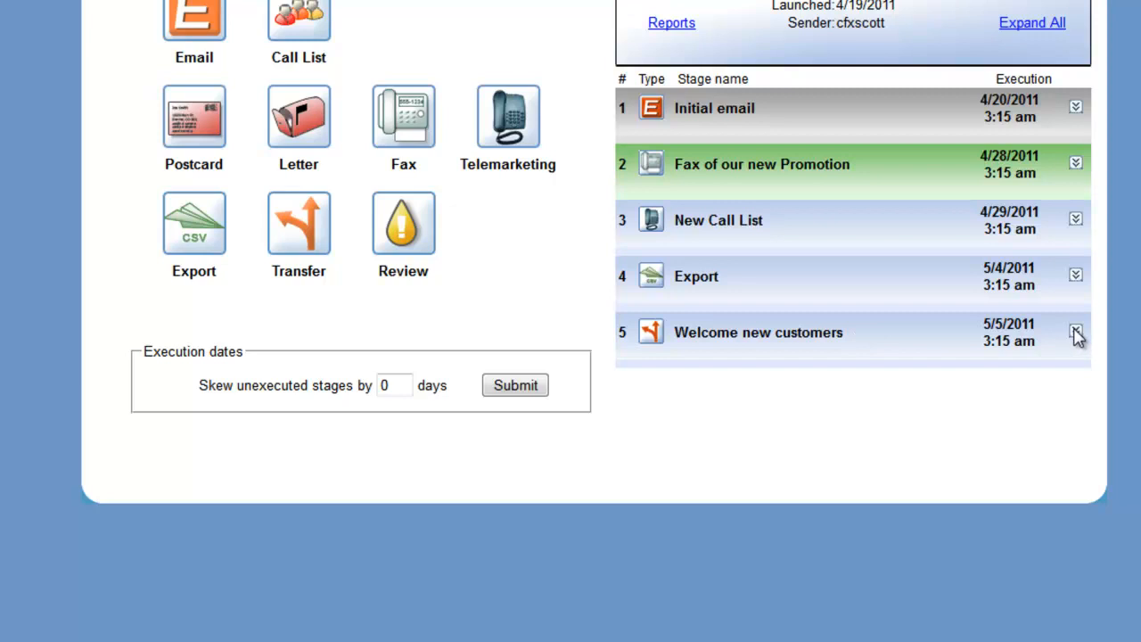
# Expand the Welcome new customers row to show status Open, all contacts, target Transfer to Customer.
pyautogui.click(1074, 332)
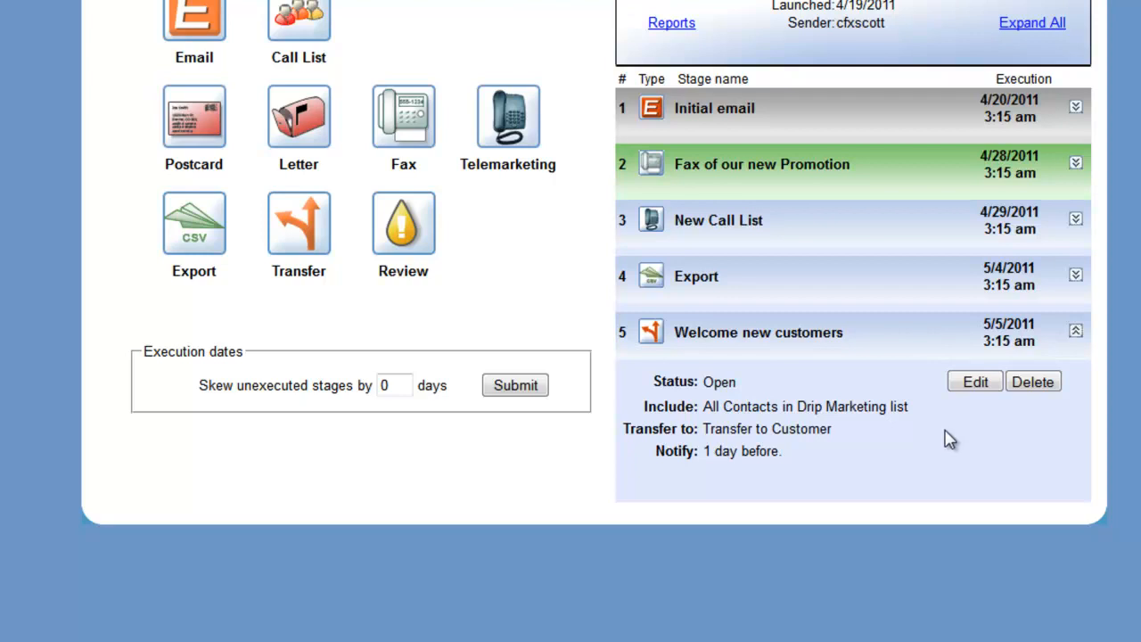
pyautogui.moveTo(862, 453)
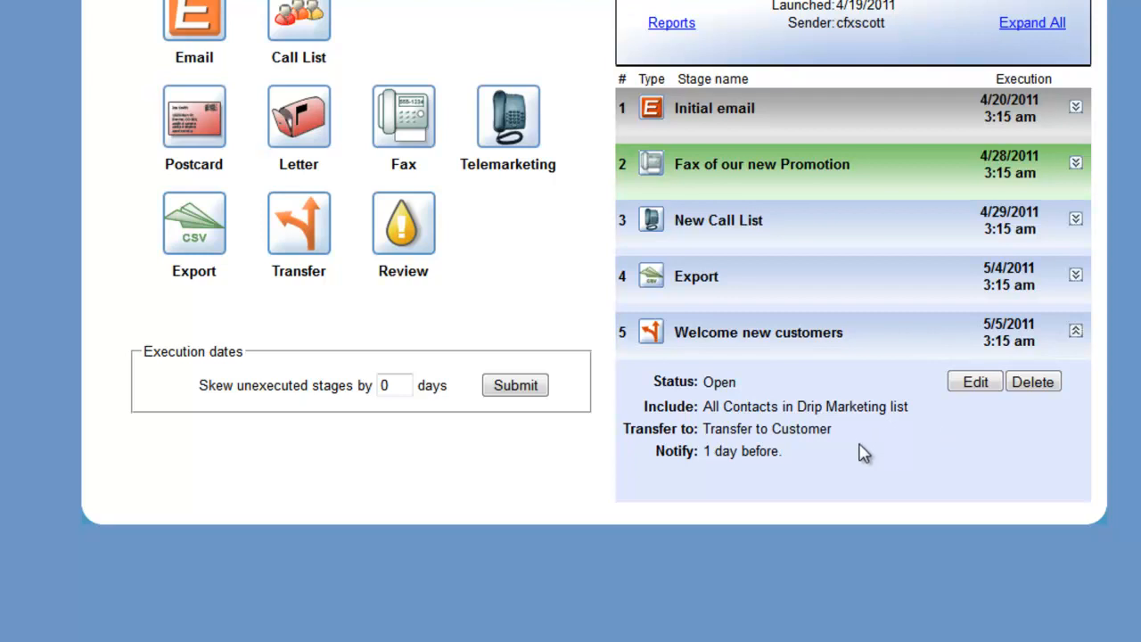